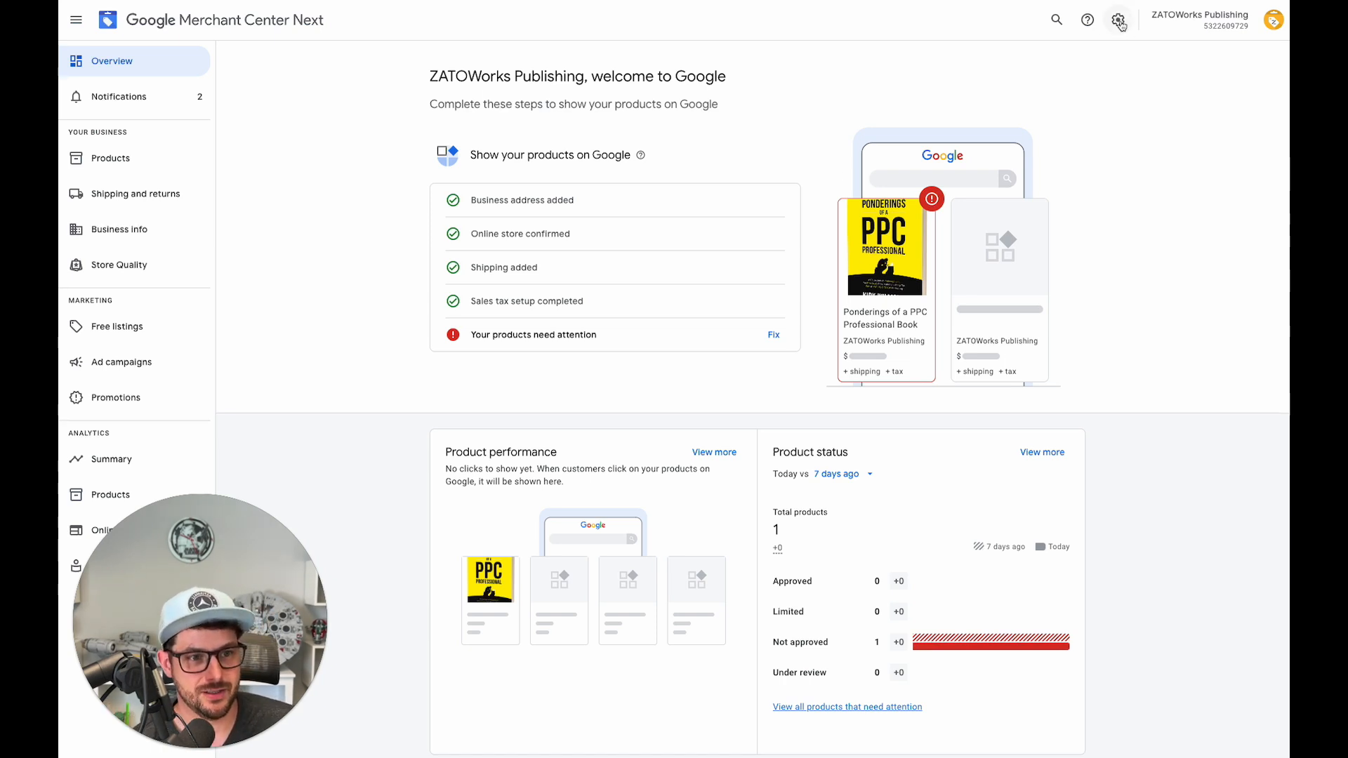
Step: Open the Add-ons catalogue from the Settings & tools menu
click(1120, 20)
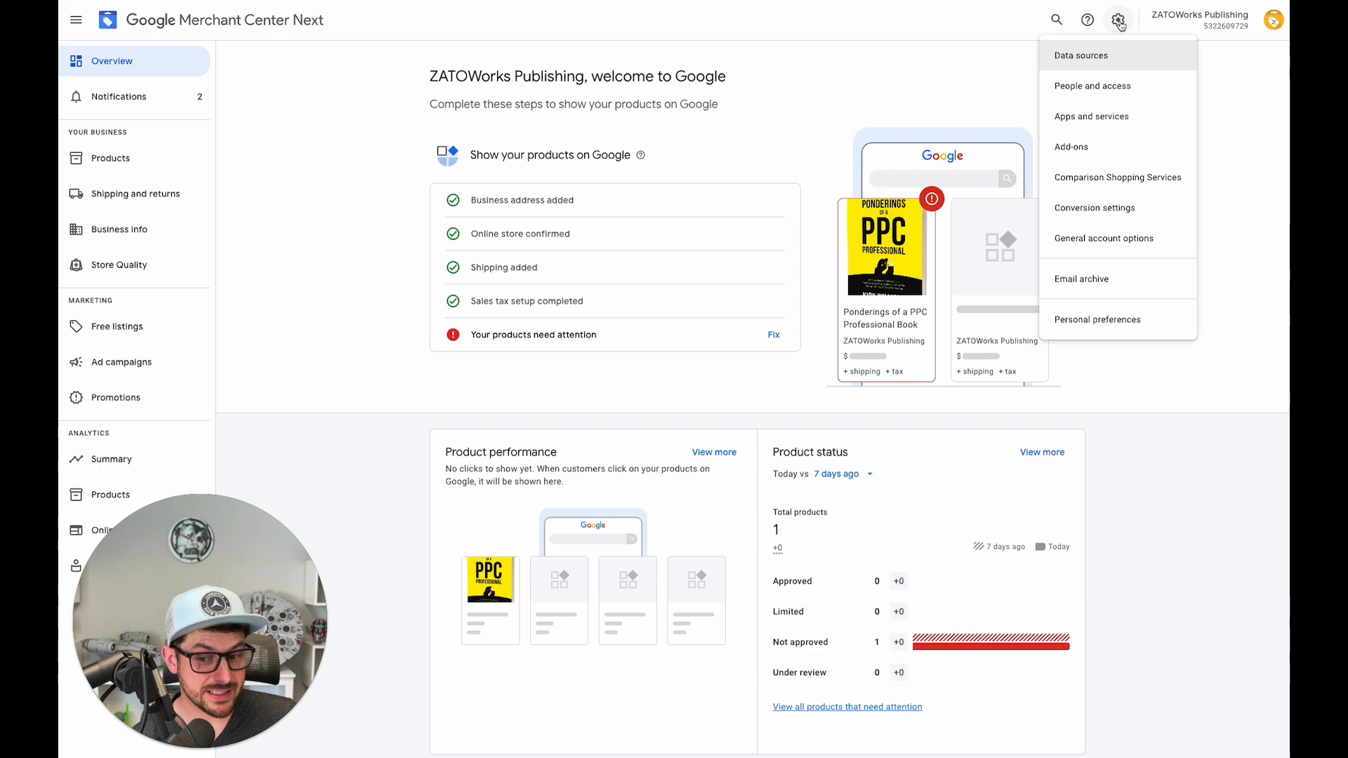
mouse_move(1073, 146)
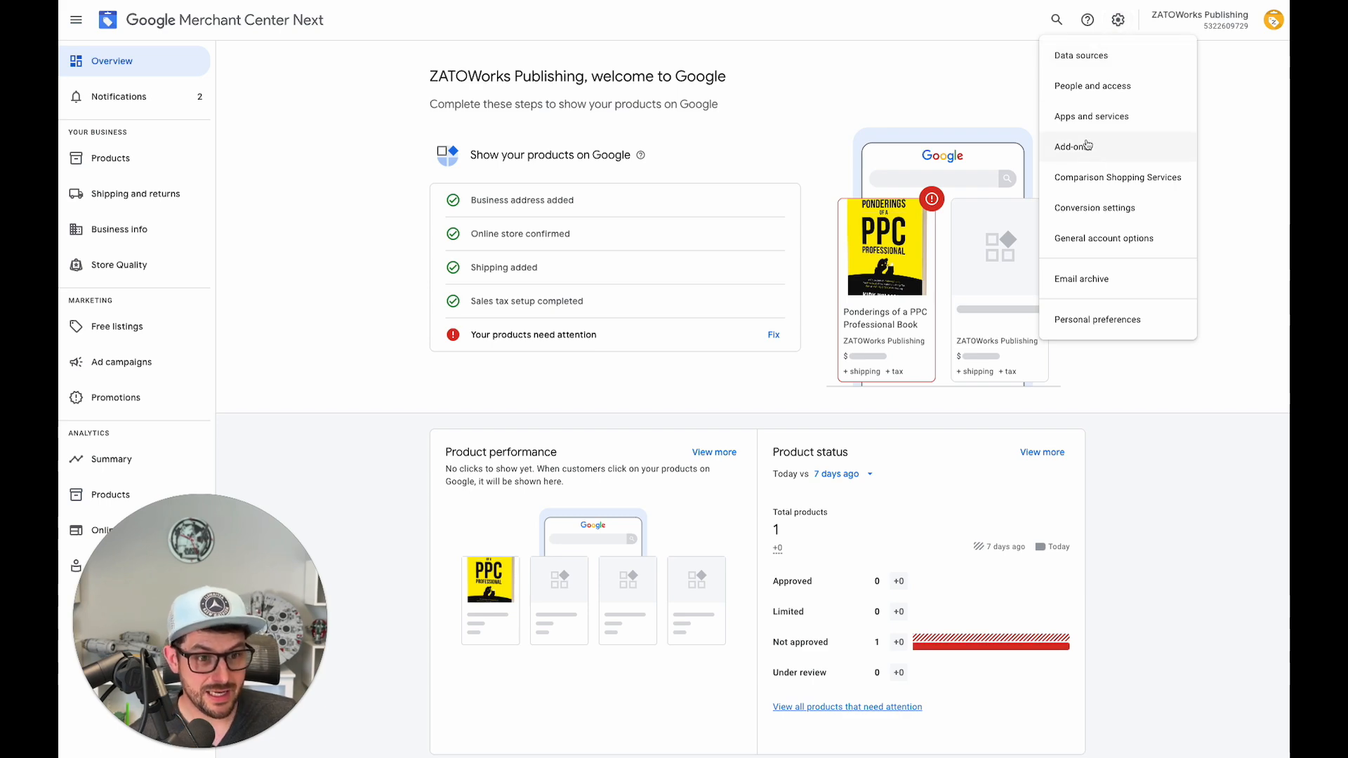
click(1073, 146)
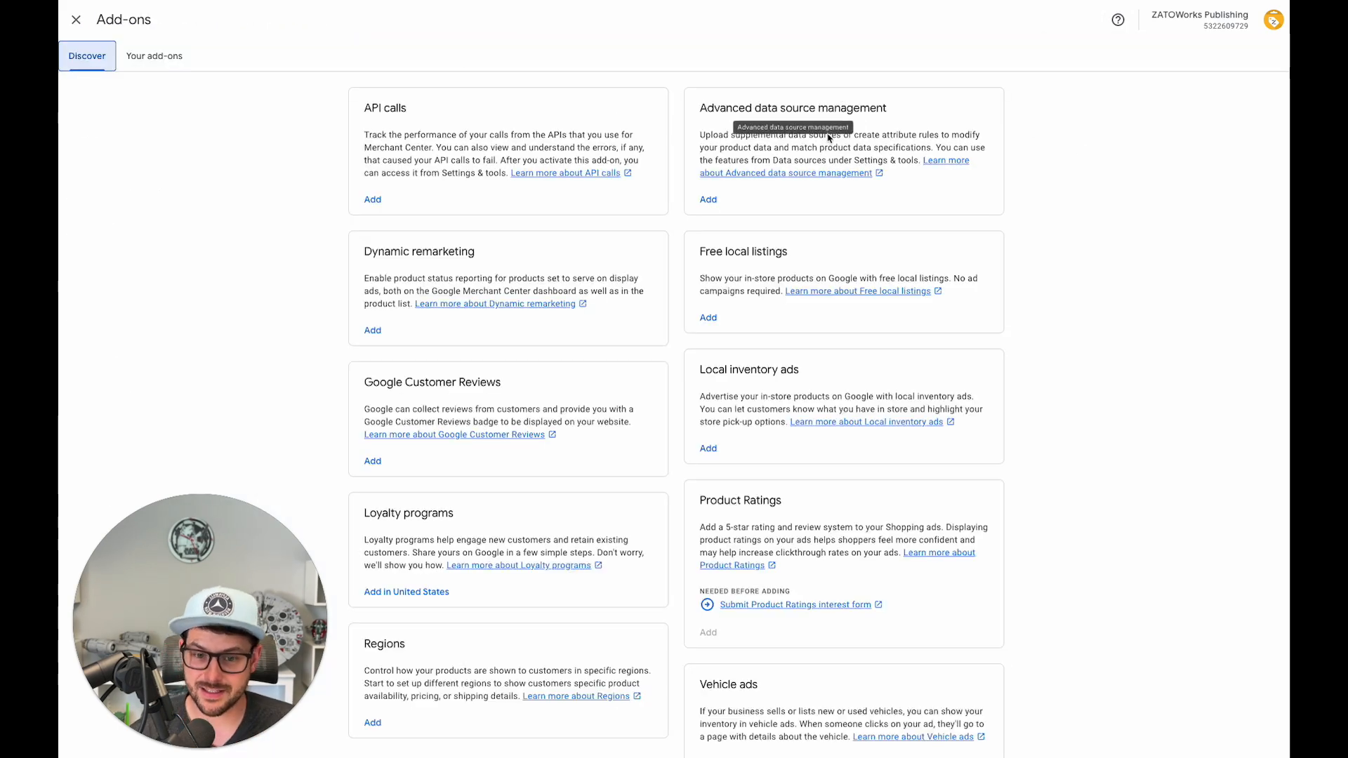
mouse_move(731, 202)
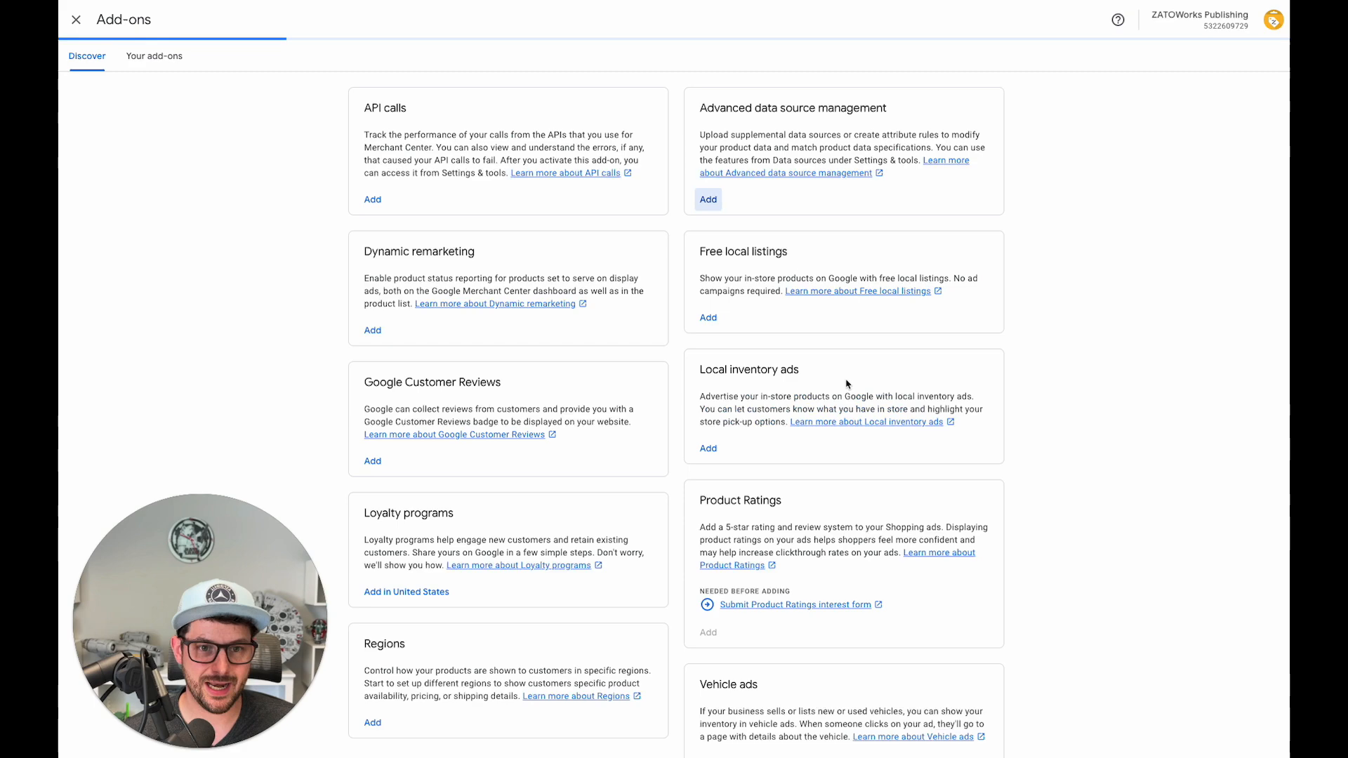
Step: Add the Advanced data source management add-on from the Discover tab
click(154, 56)
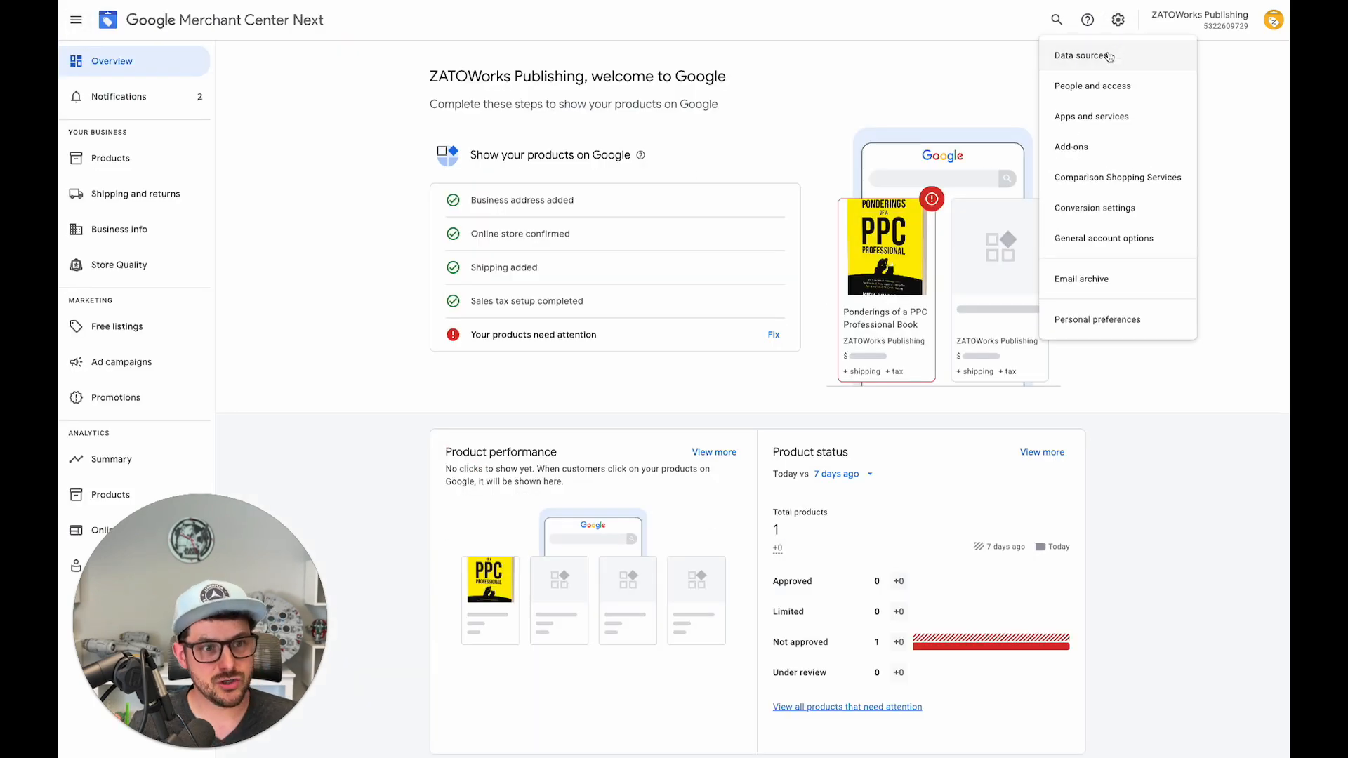
Step: Go to Data sources and open the PRODUCTS SOURCE 2 Google Sheet source
click(1086, 55)
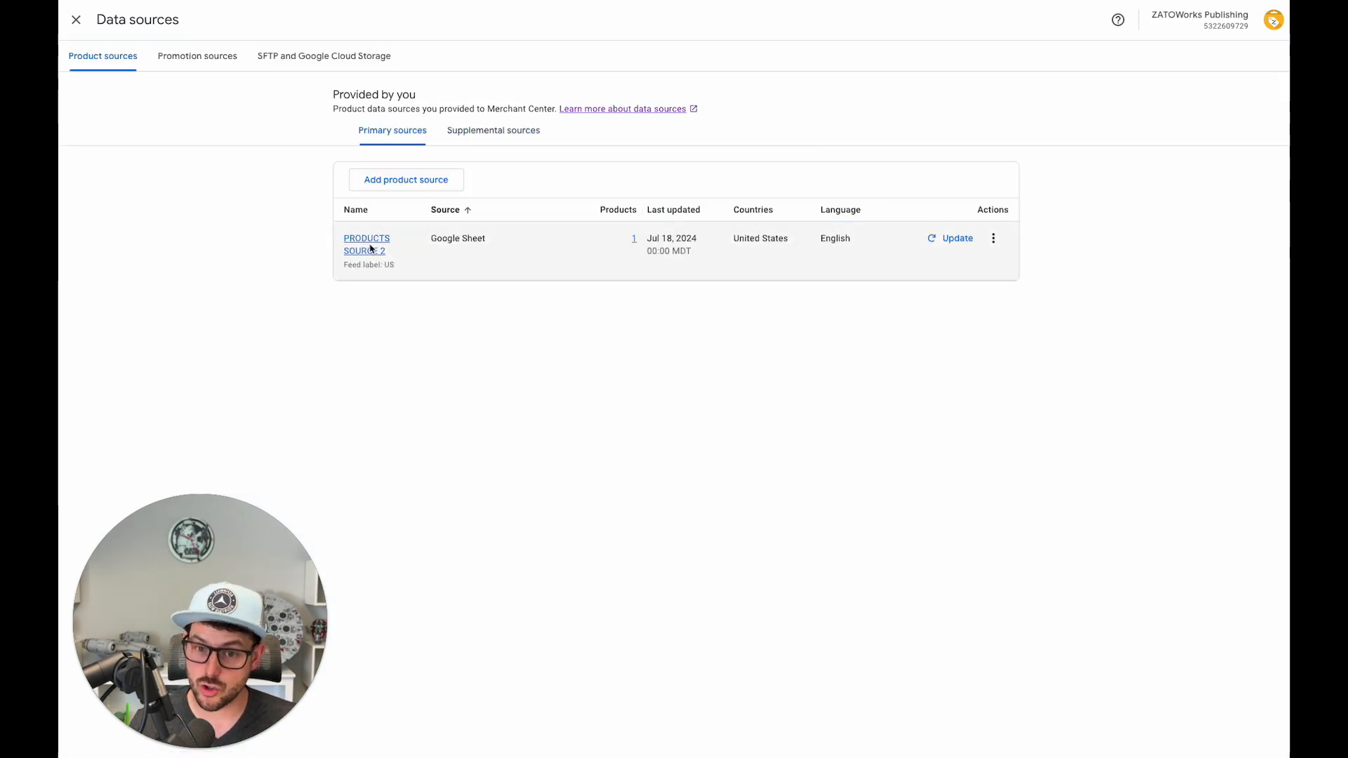
click(367, 238)
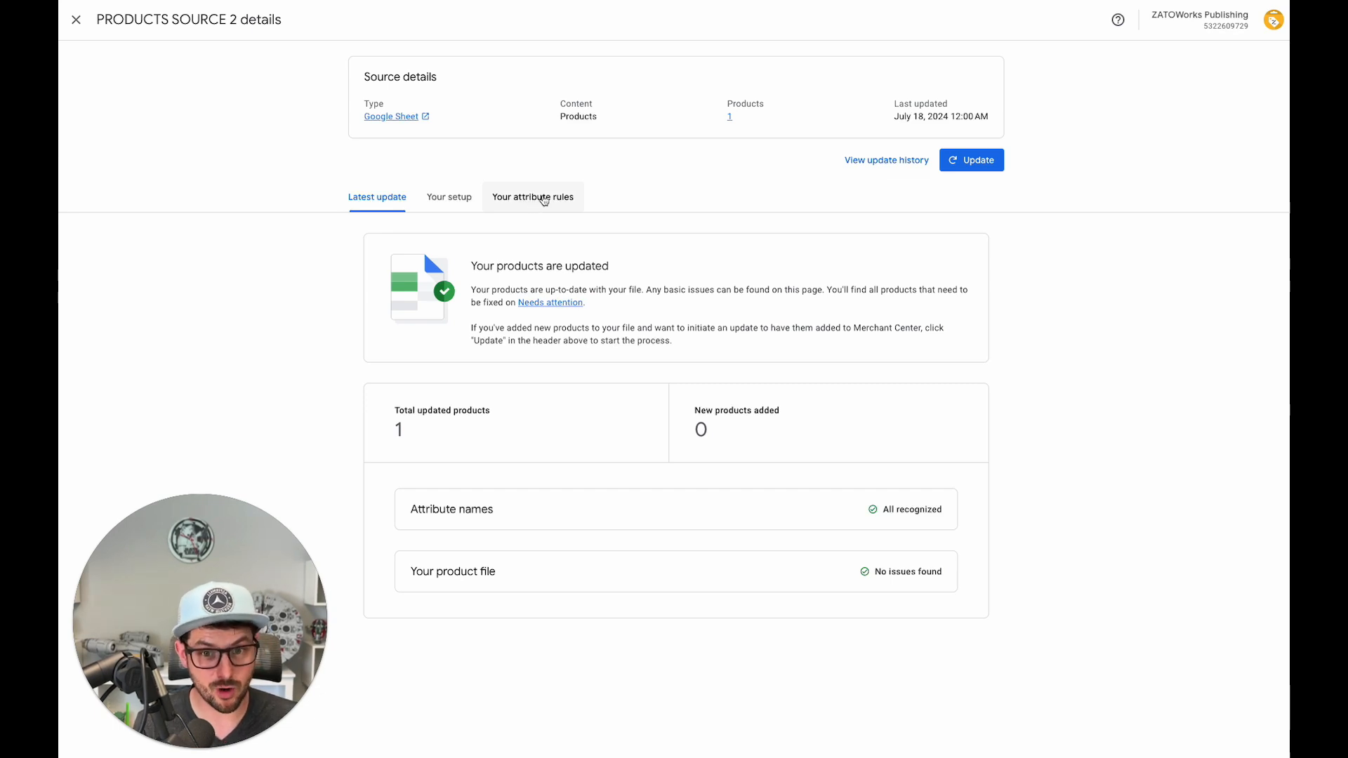
Step: Show the Your attribute rules tab, listing only the default rule
click(532, 196)
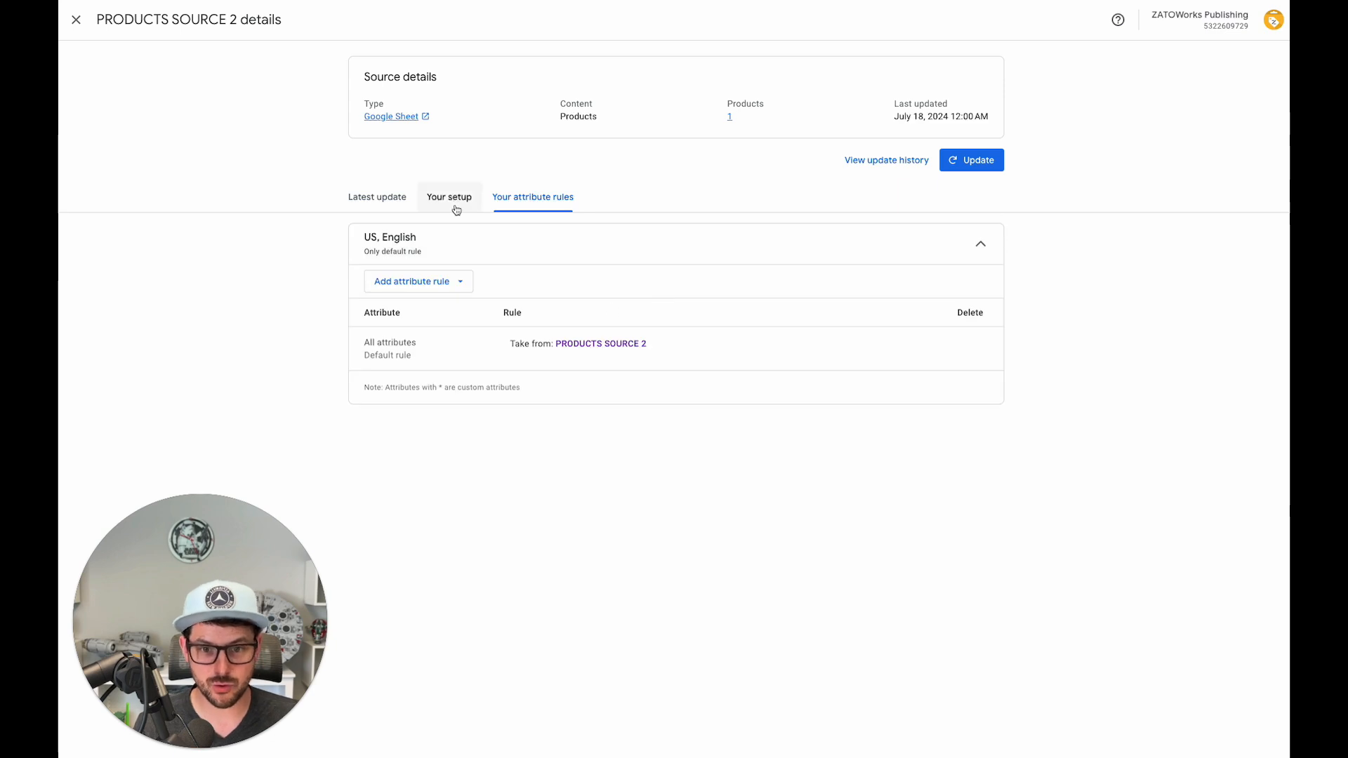
mouse_move(469, 295)
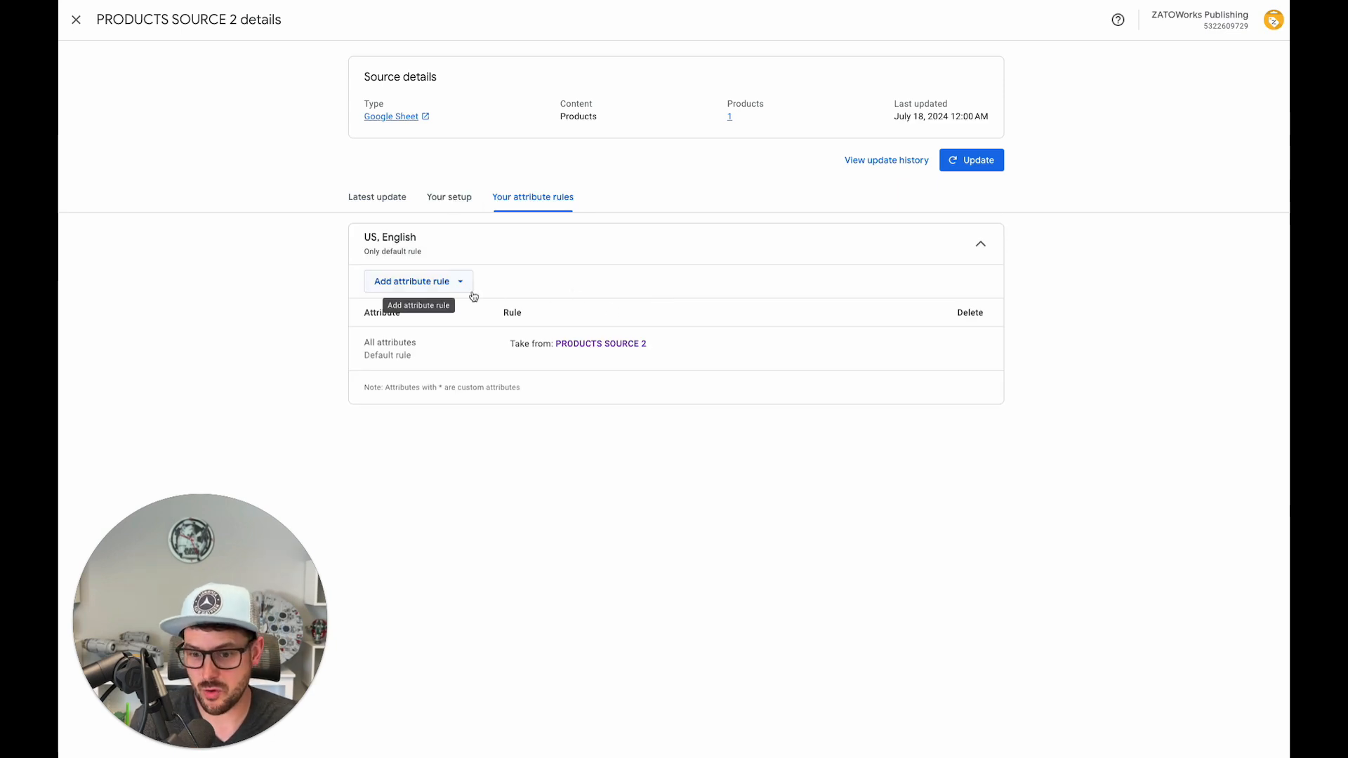
mouse_move(749, 312)
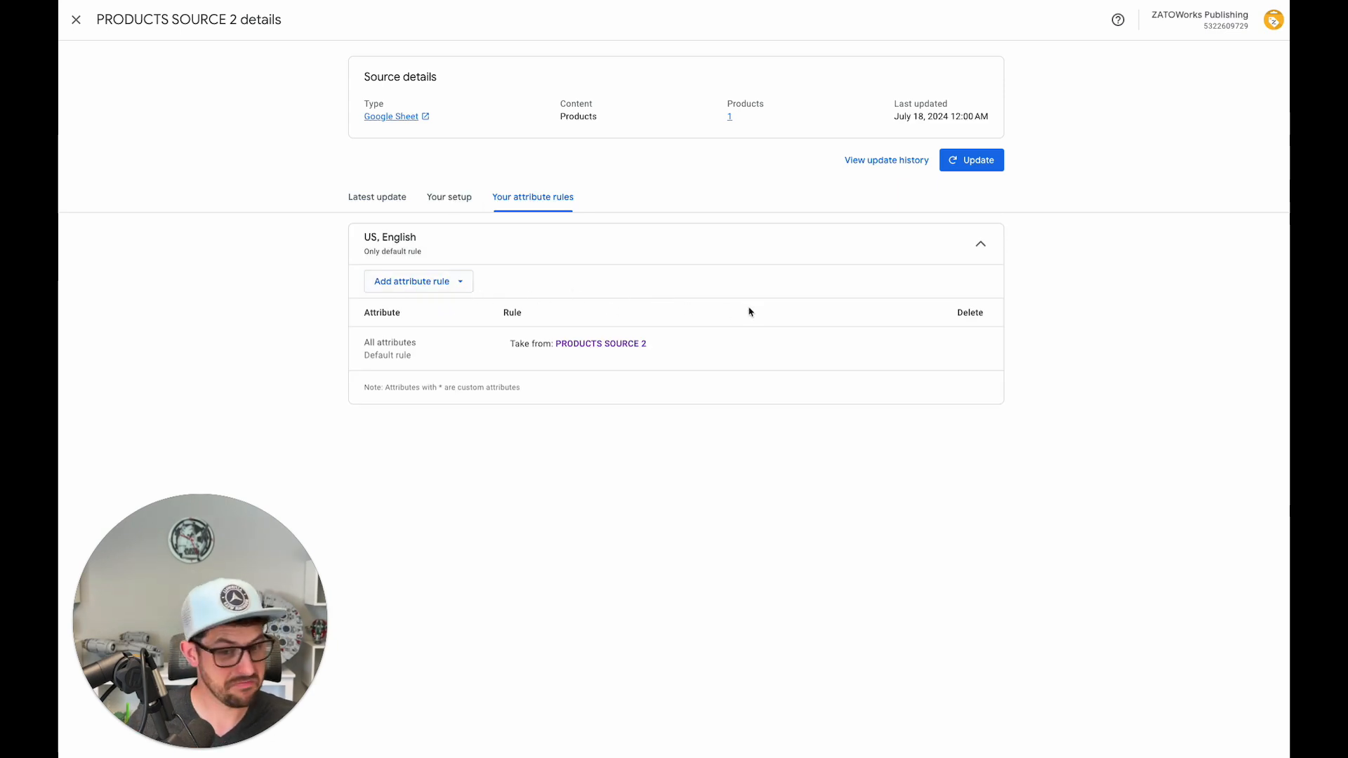